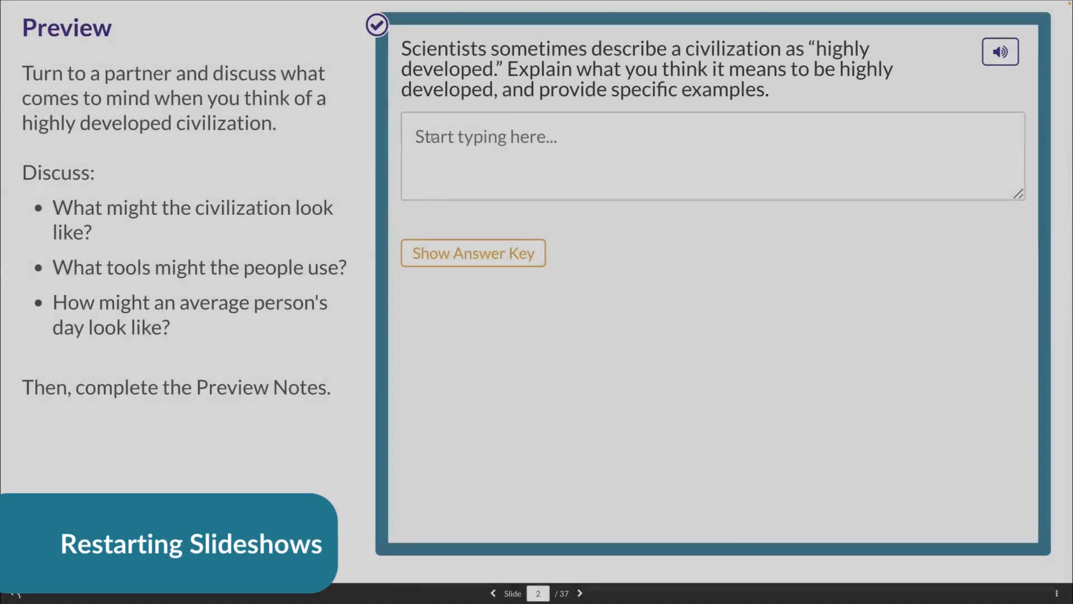
Write the model answer 'Here I am typing a response as a model for my class.' in the notebook prompt.
type("Here")
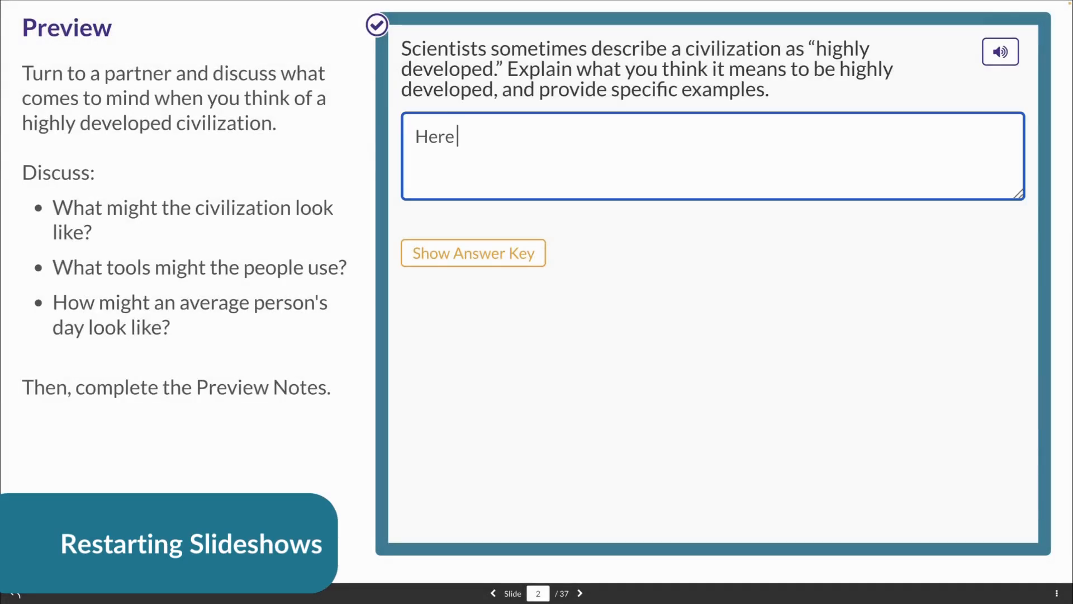
type("I am typing")
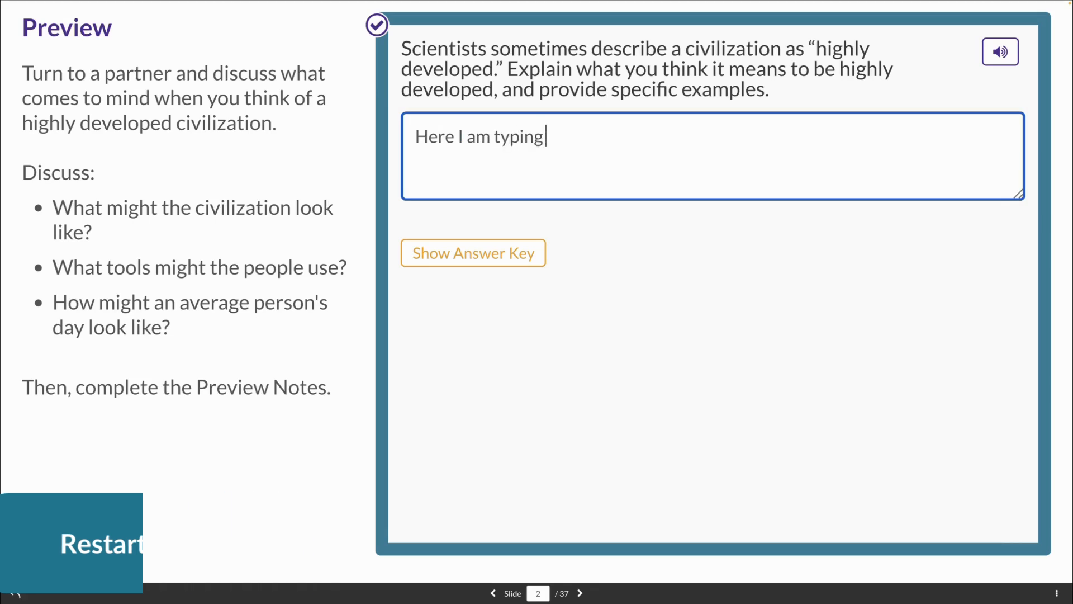
type("a response as")
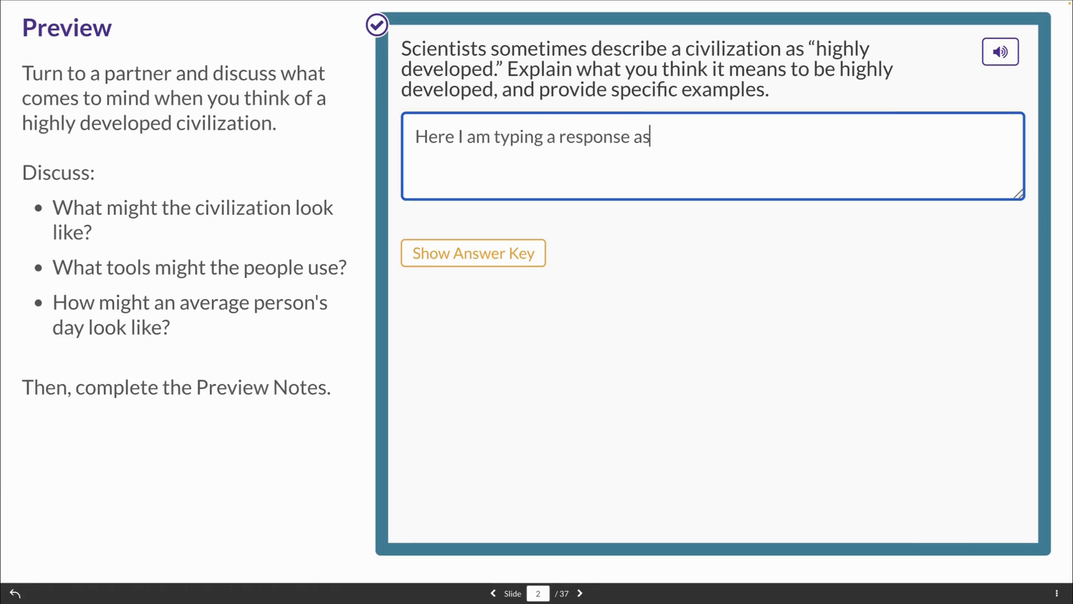
type("a model for")
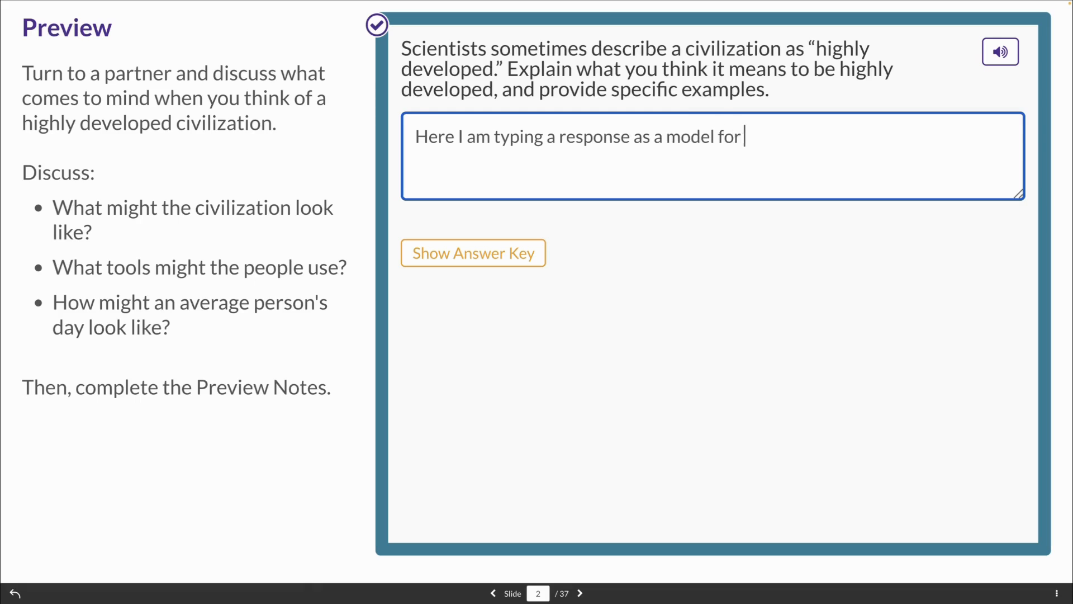
type("my class")
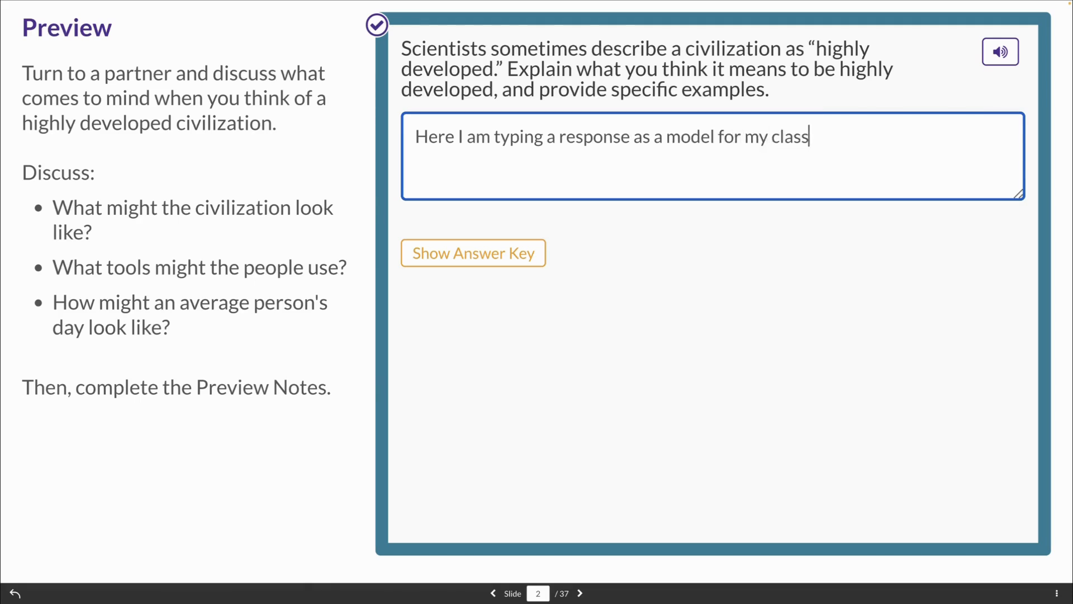
type(".")
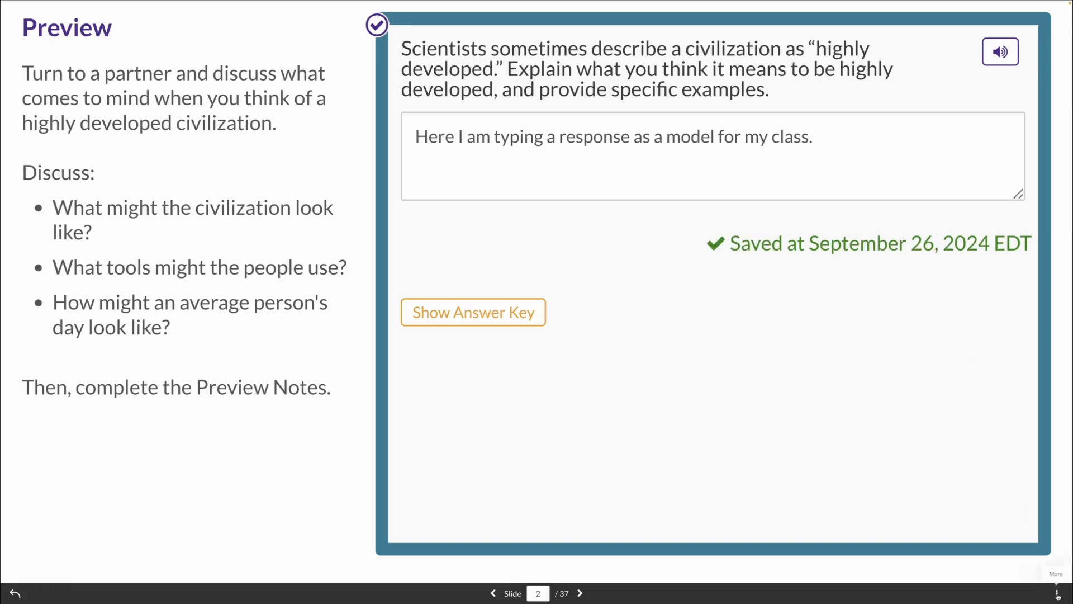
Restart the slideshow from its More menu and confirm, clearing the saved answer.
left_click(1065, 593)
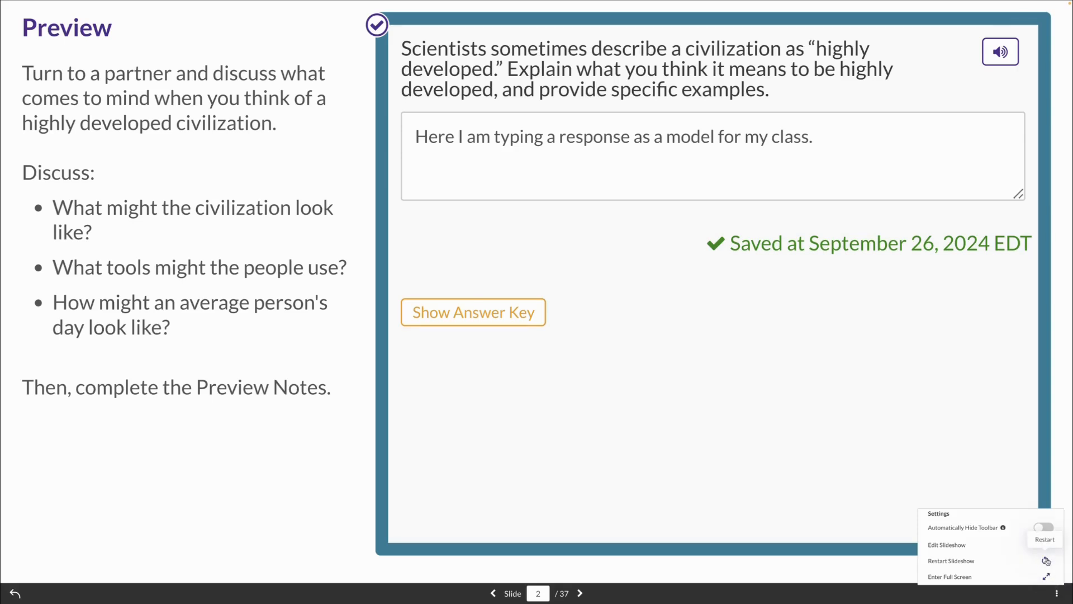
left_click(951, 560)
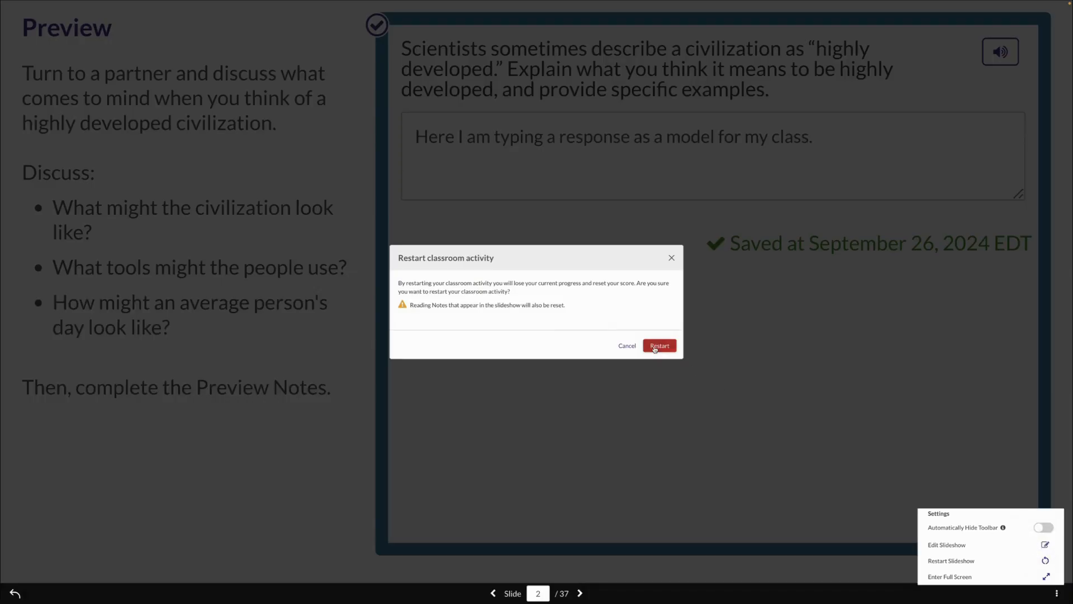
left_click(658, 345)
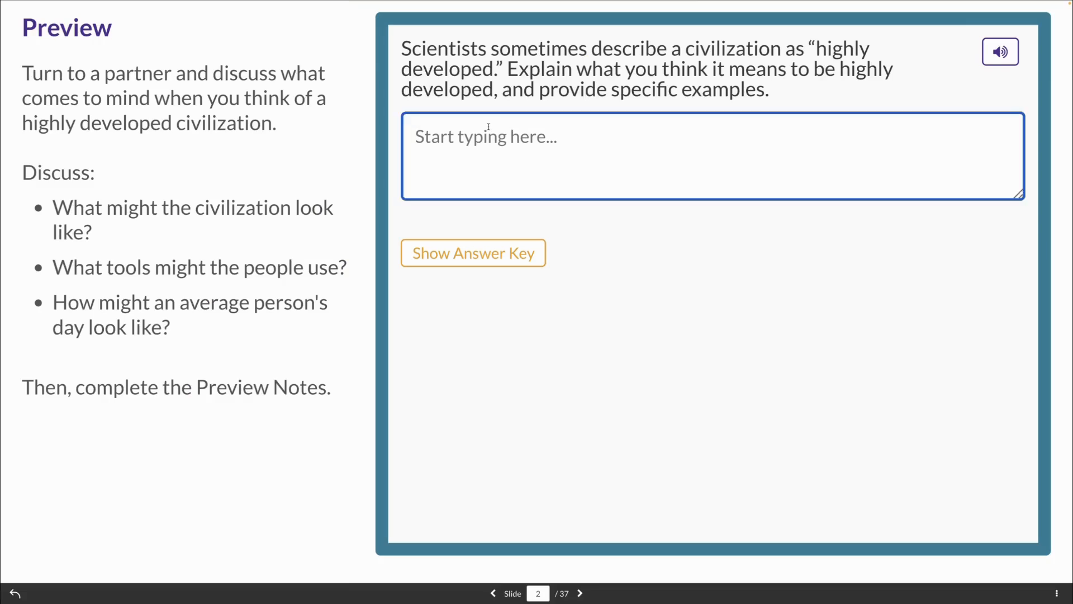
Launch the Themes of World History video activity and reveal its Override Slide Conditions toggle.
type("Whoo Ho")
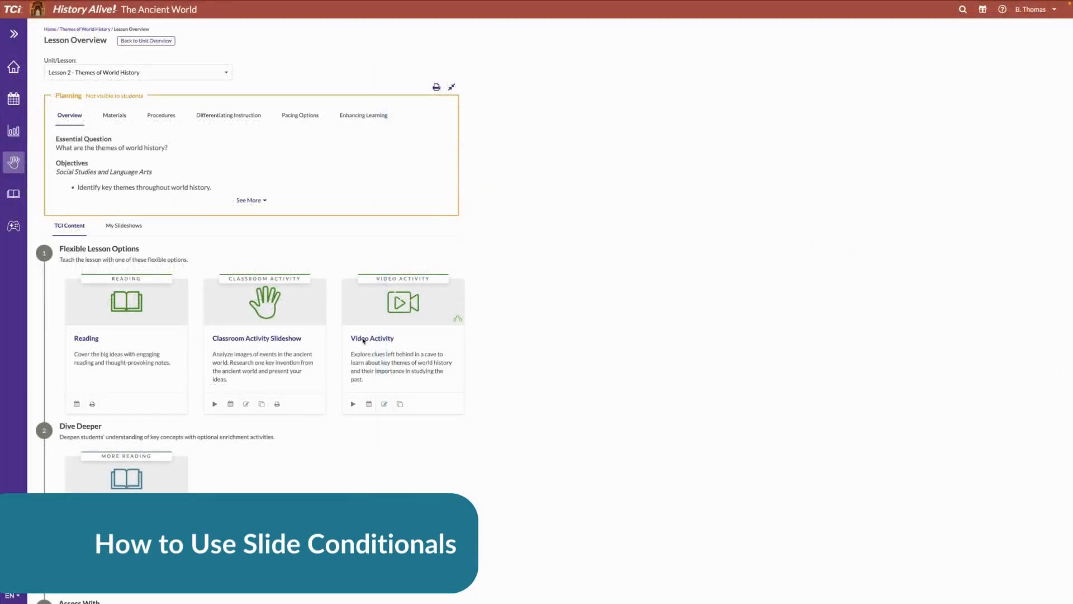
mouse_move(468, 328)
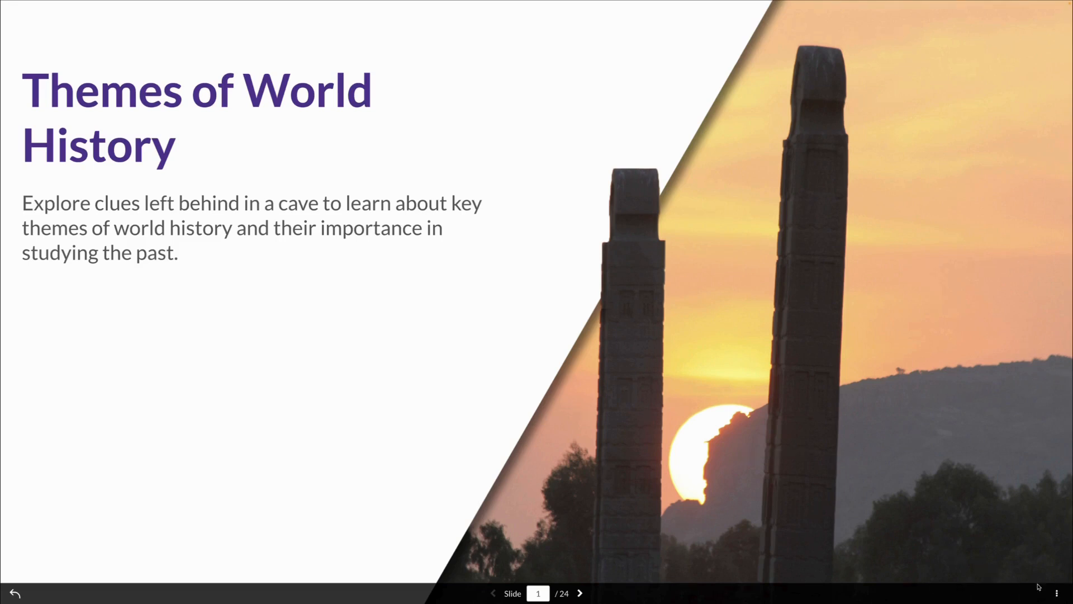
mouse_move(1063, 593)
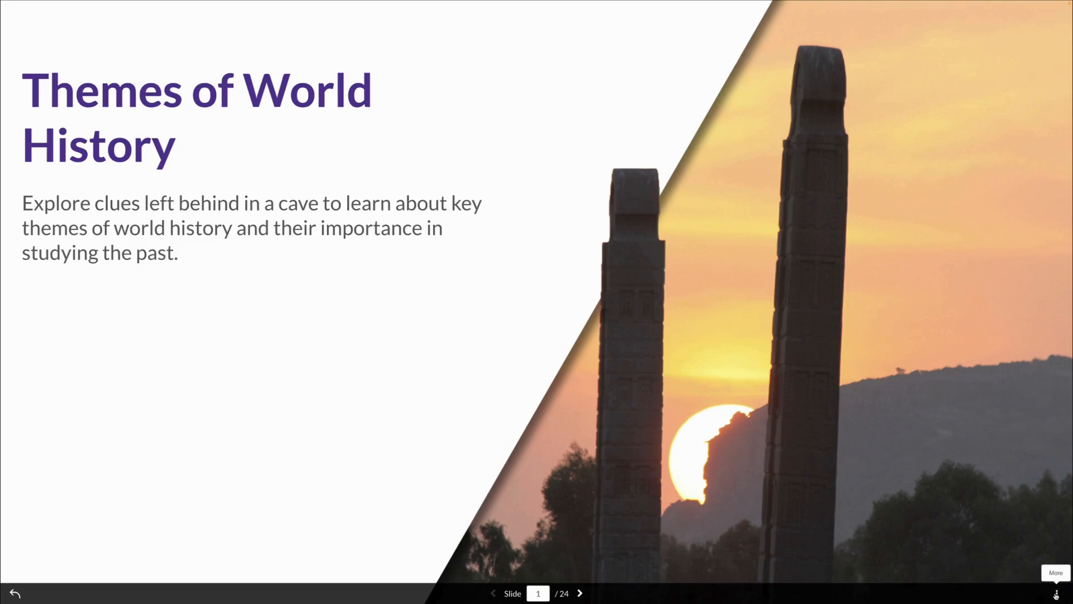
left_click(1057, 592)
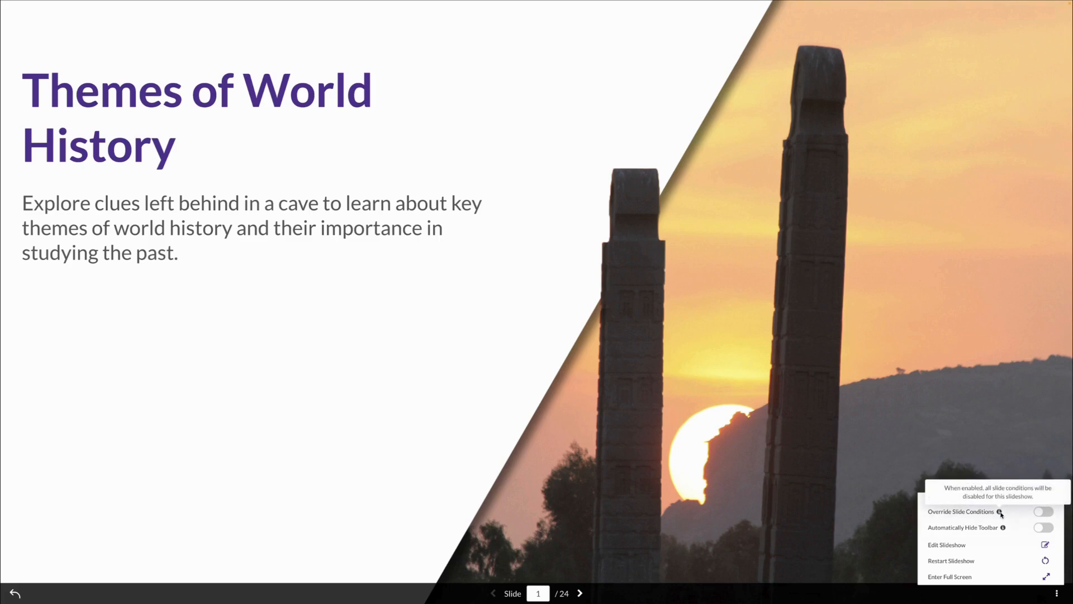
left_click(1042, 511)
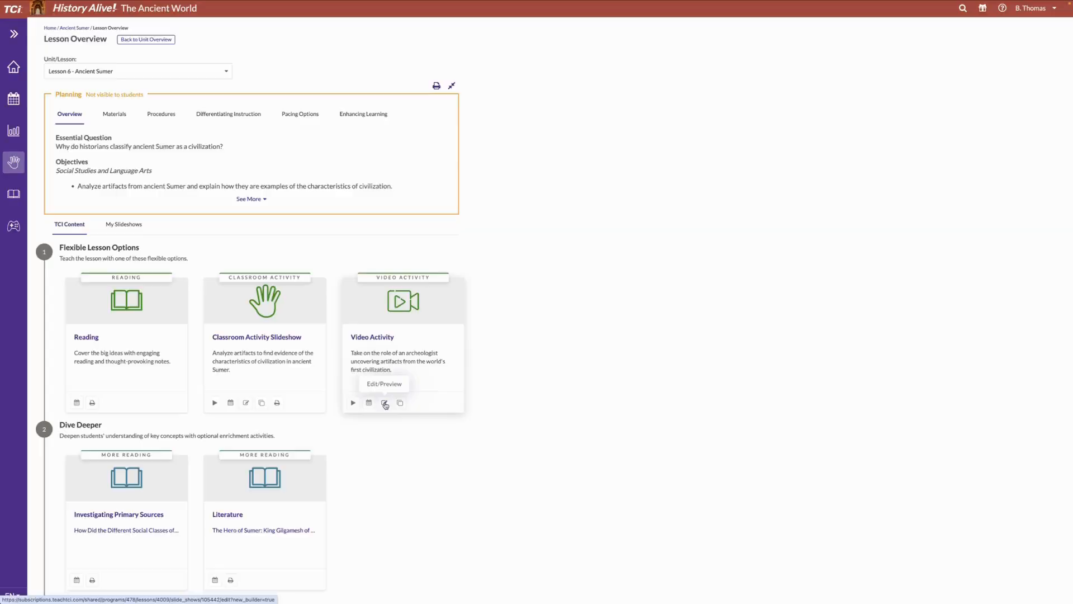
Save an editable copy of the Ancient Sumer video activity titled 'New Slideshow' and submit it.
left_click(385, 404)
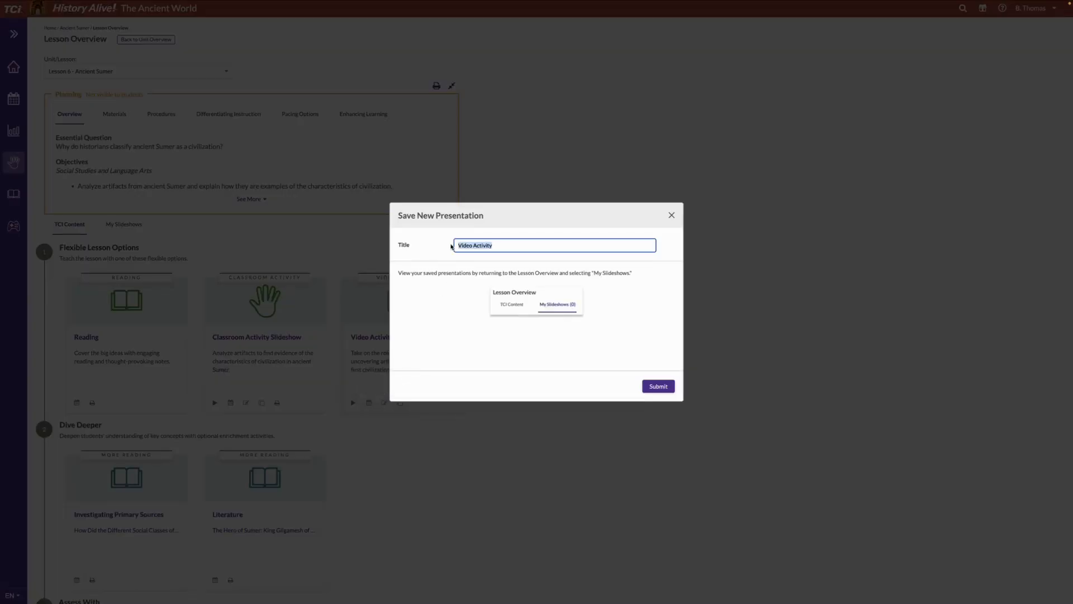
type("New Slidesh")
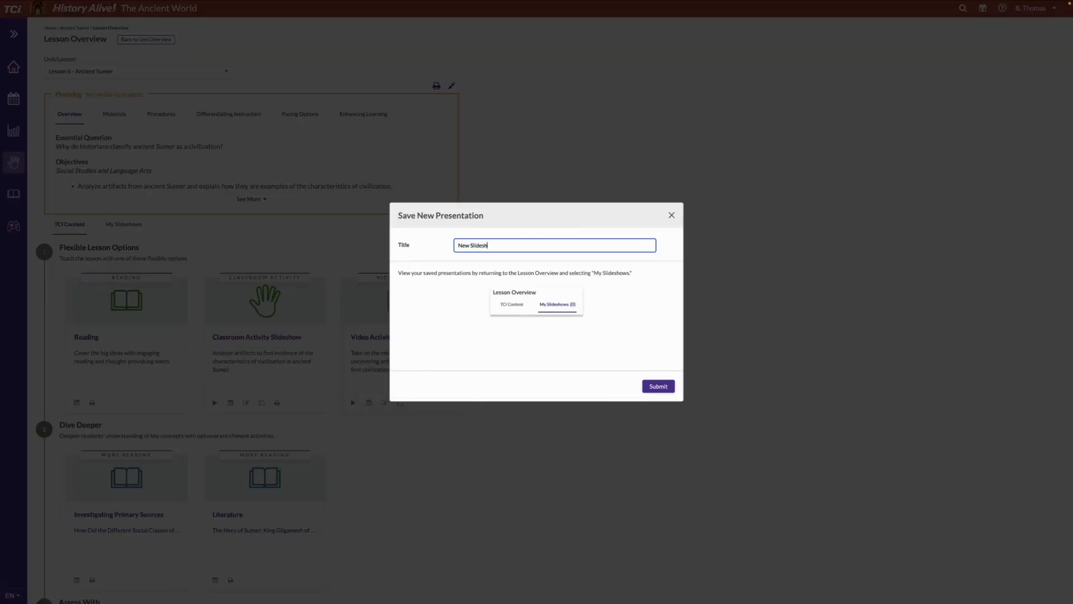
left_click(657, 386)
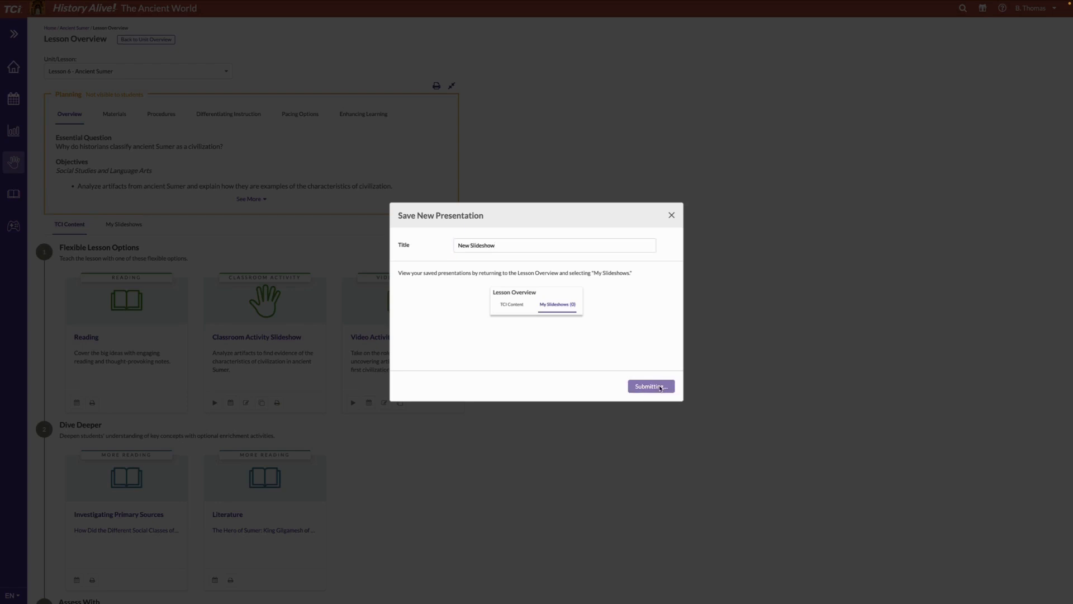
left_click(650, 385)
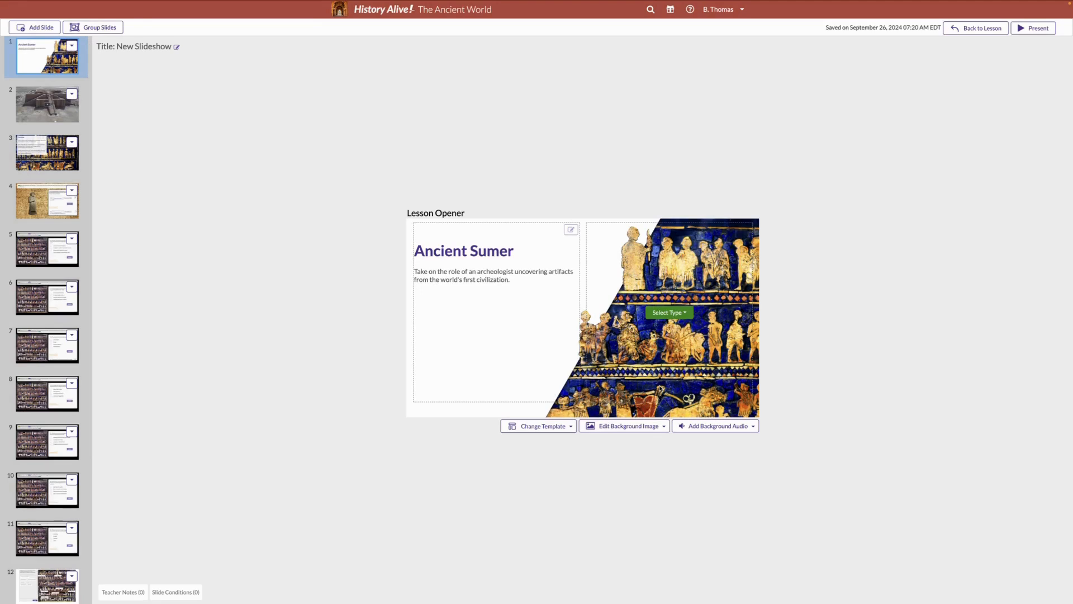
mouse_move(184, 258)
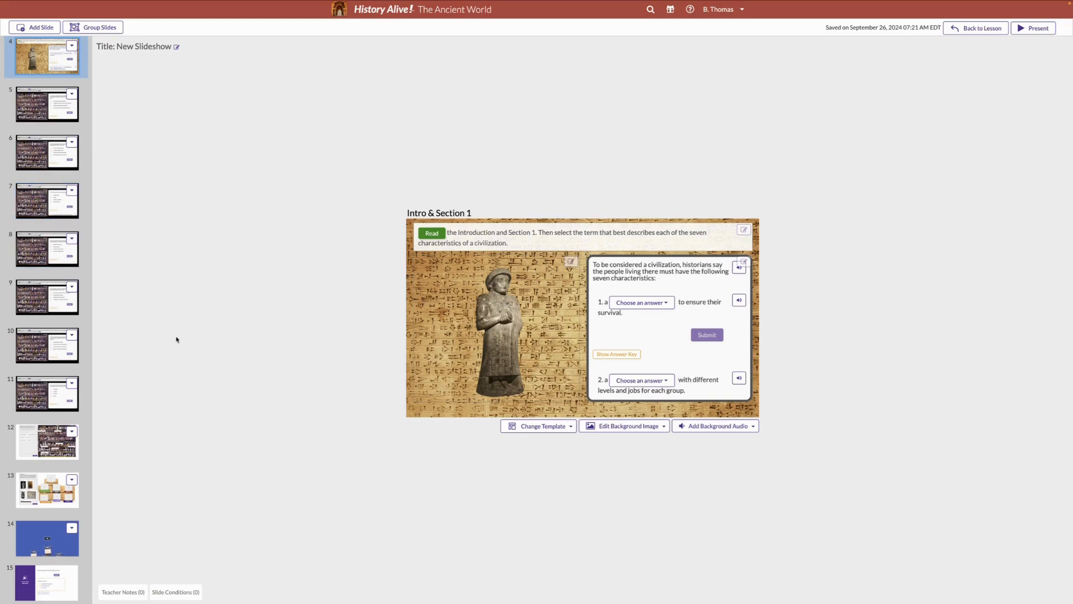
mouse_move(194, 590)
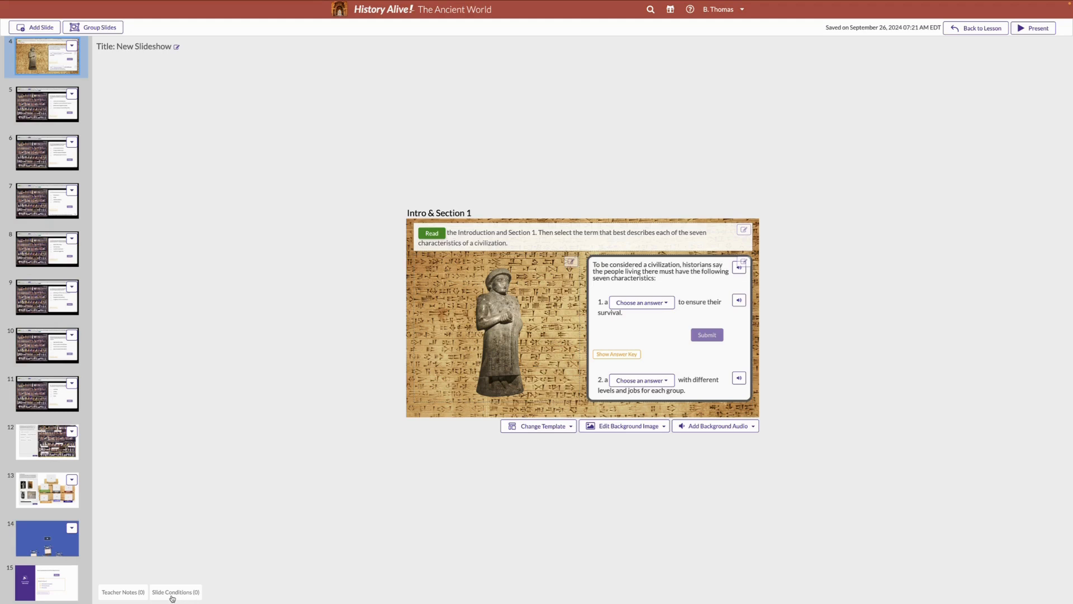
Add to slide 4 the condition 'All questions are completed on this slide' unlocking the next slide(s), and save it.
left_click(175, 591)
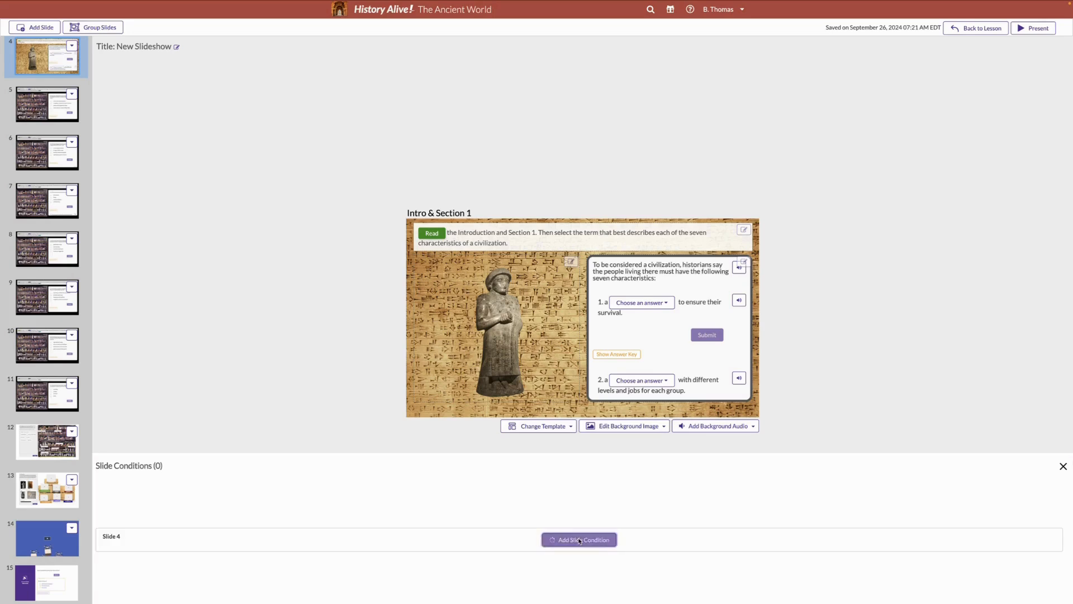
left_click(578, 538)
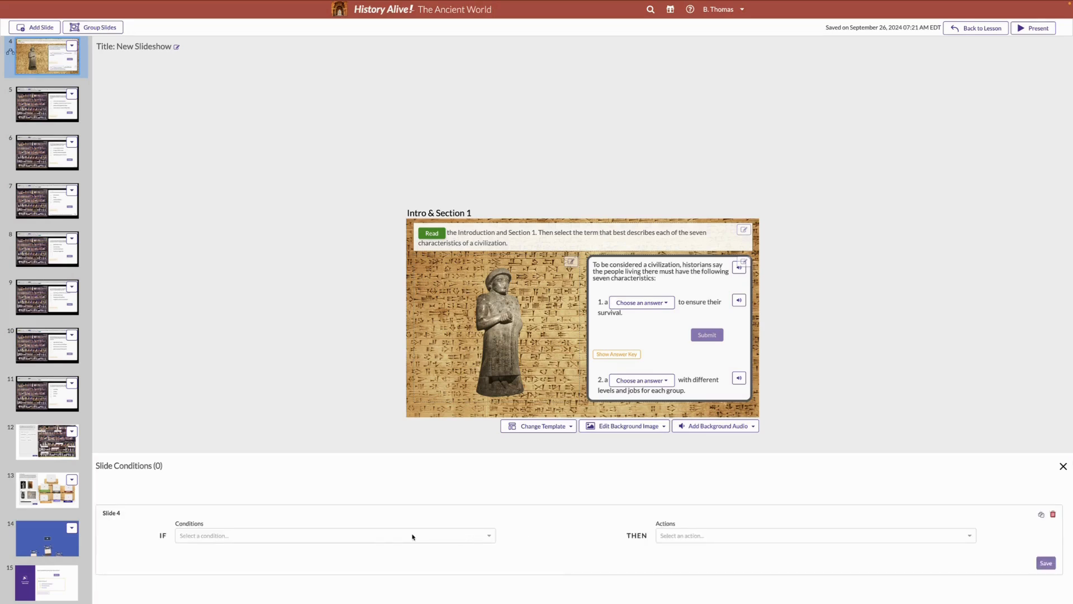
left_click(332, 536)
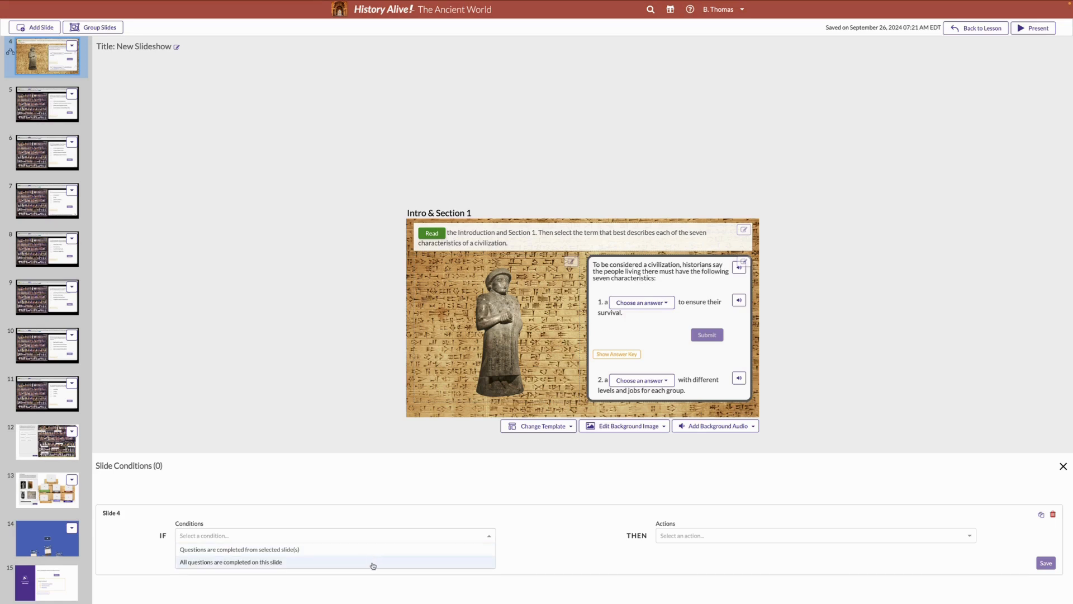
left_click(230, 562)
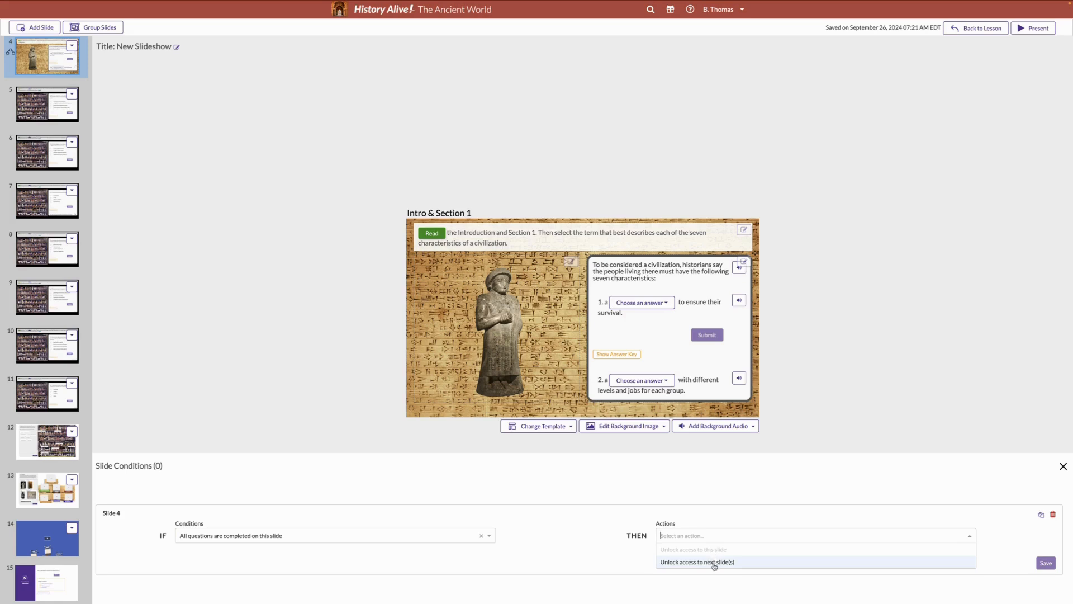
left_click(697, 562)
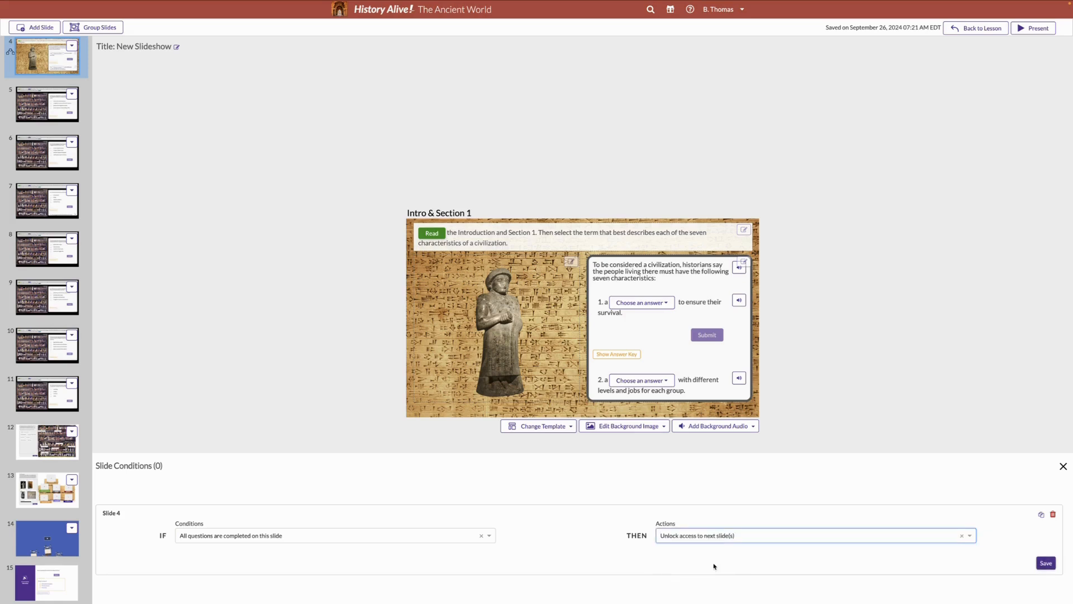
mouse_move(990, 570)
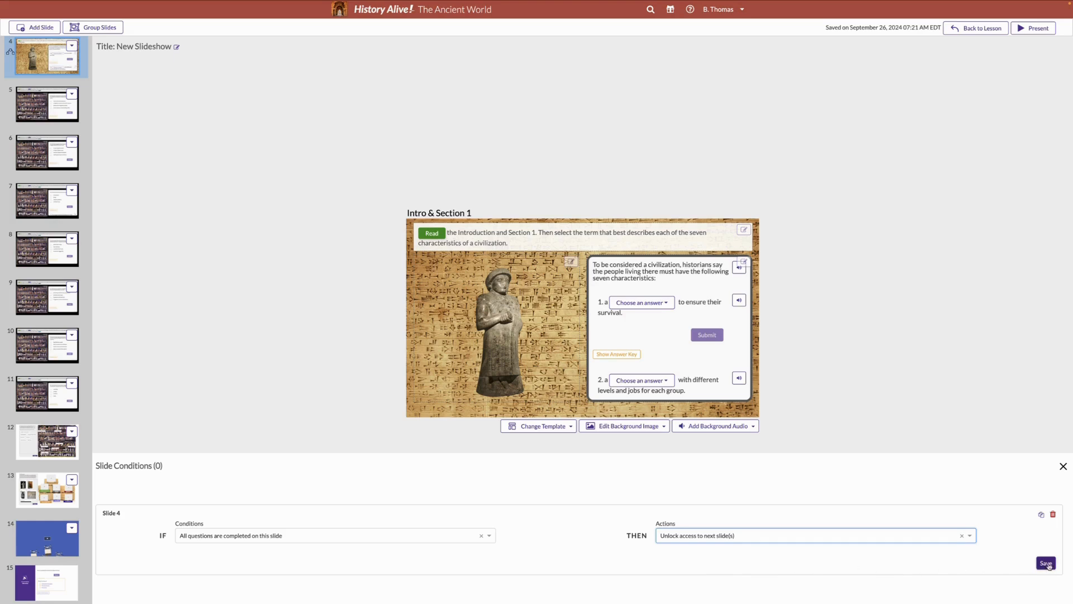
left_click(1047, 563)
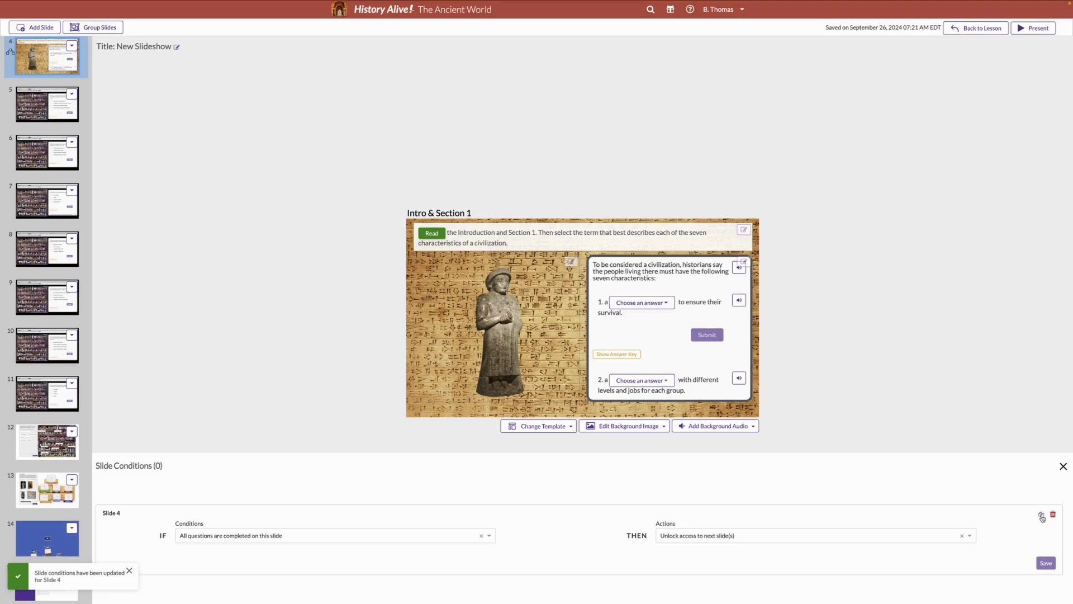
Copy slide 4's unlock condition to all remaining slides via Select all.
left_click(1042, 515)
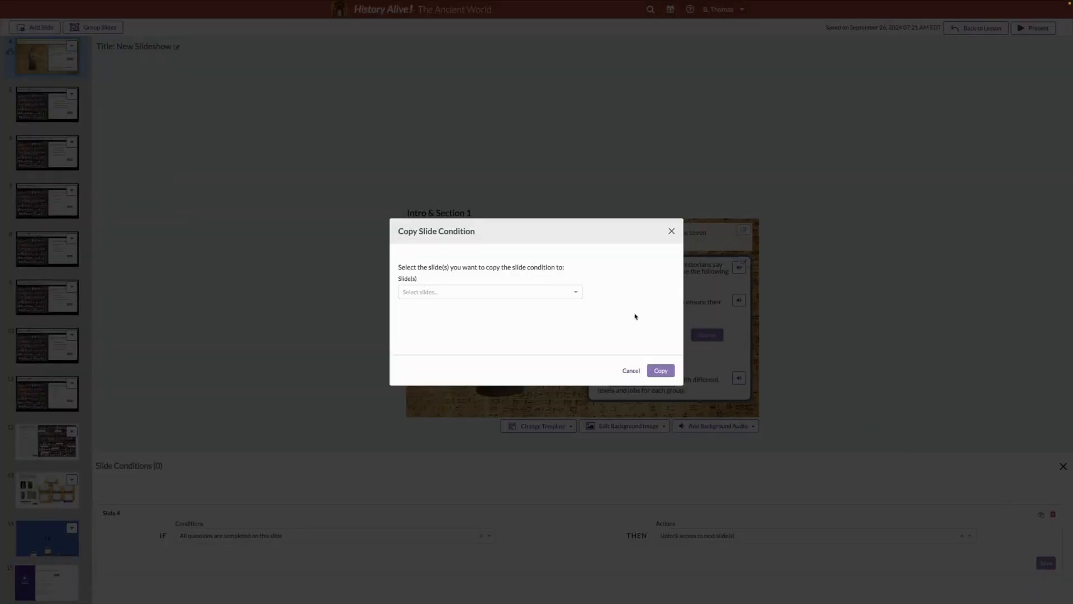
mouse_move(534, 294)
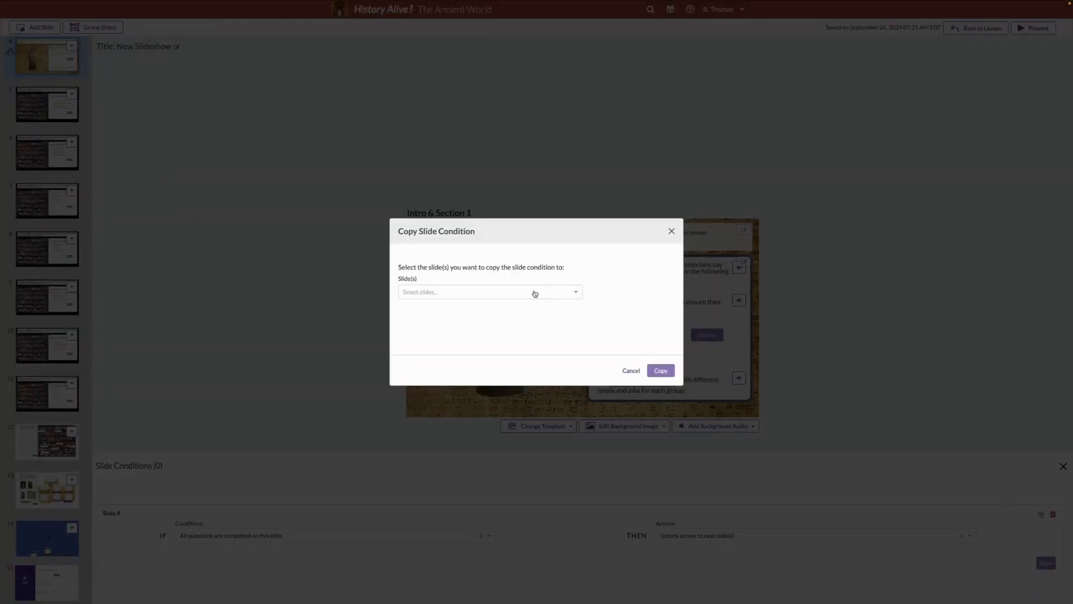
left_click(488, 292)
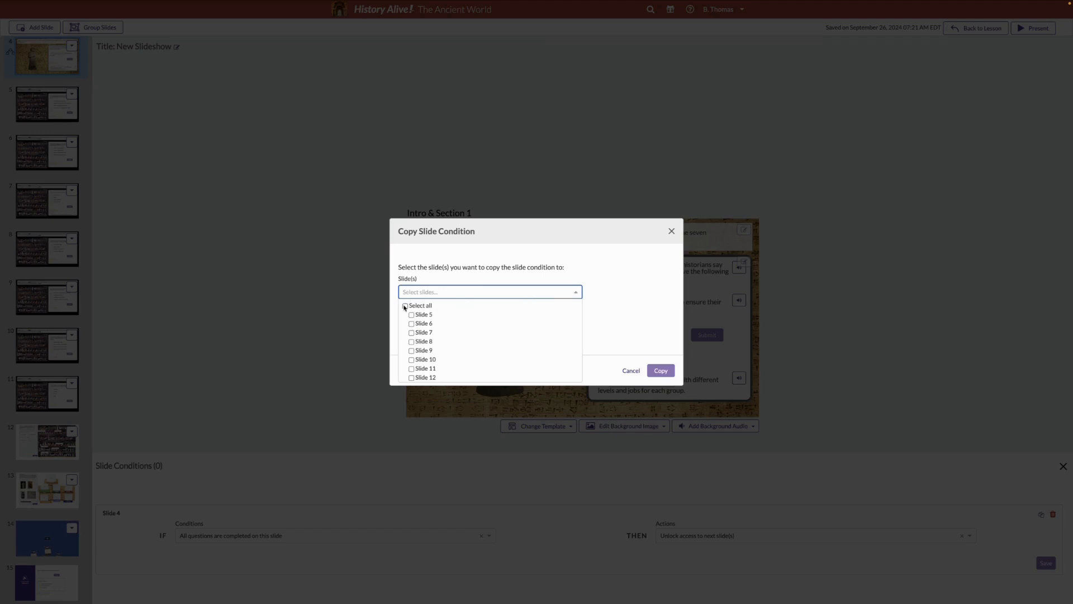
left_click(404, 305)
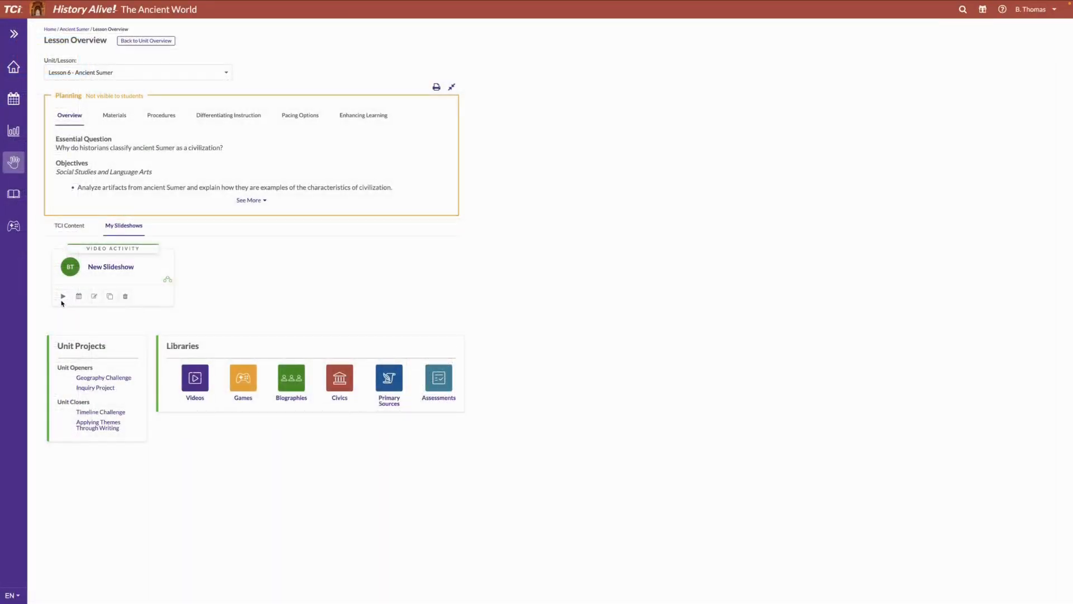
Play New Slideshow to check slide 4 appears locked, then return to the lesson overview.
left_click(62, 295)
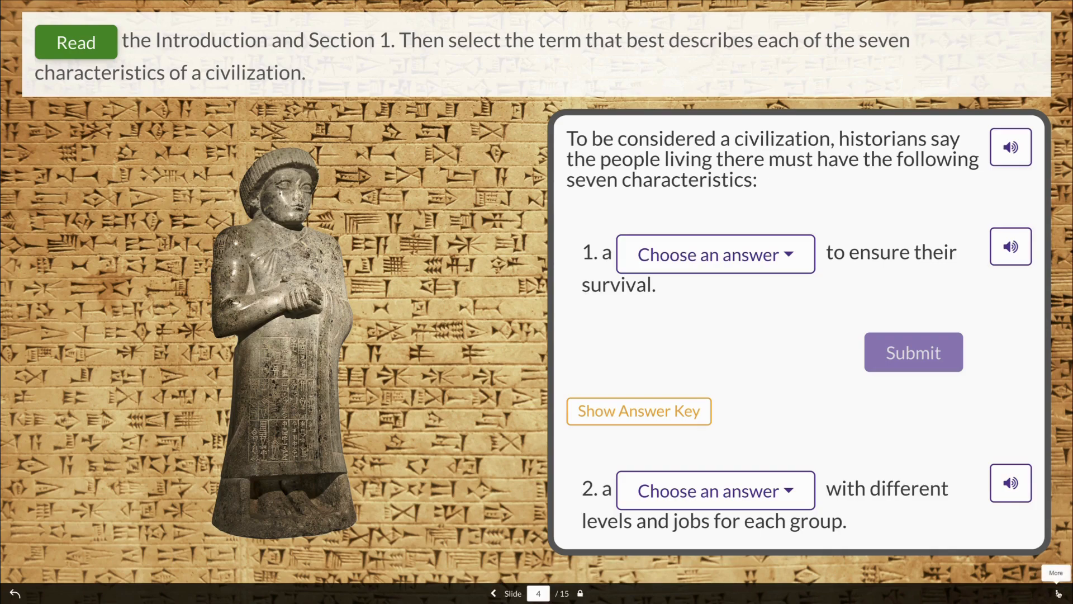
left_click(1056, 591)
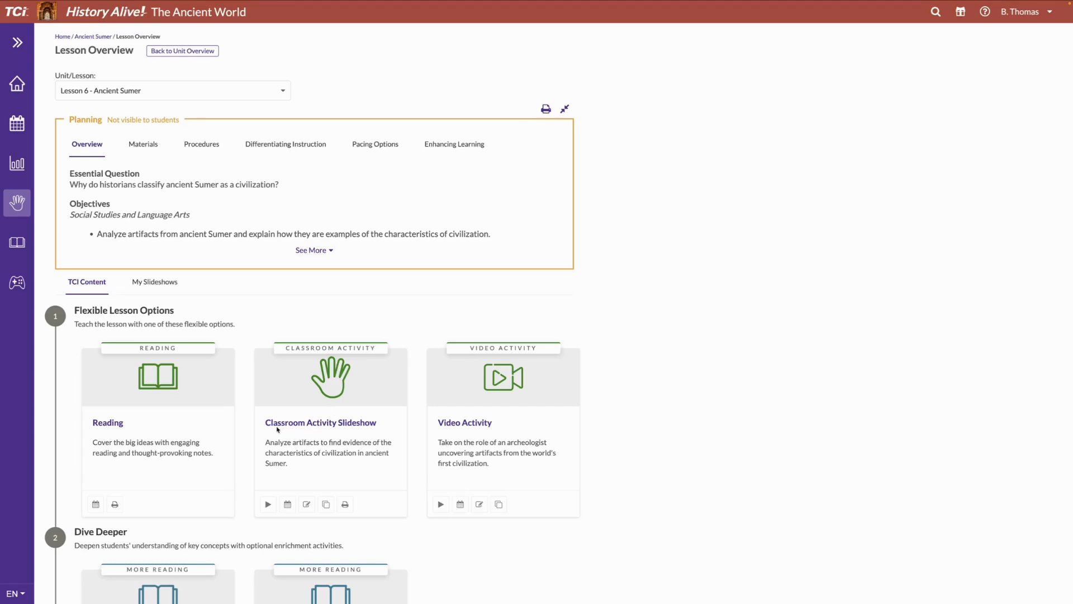
mouse_move(377, 429)
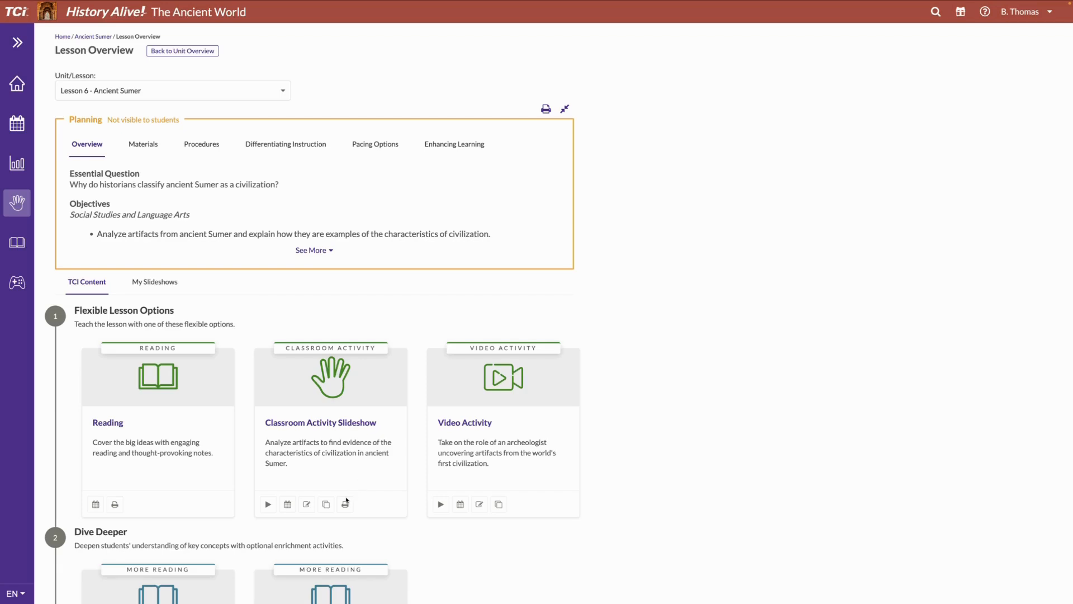
mouse_move(285, 510)
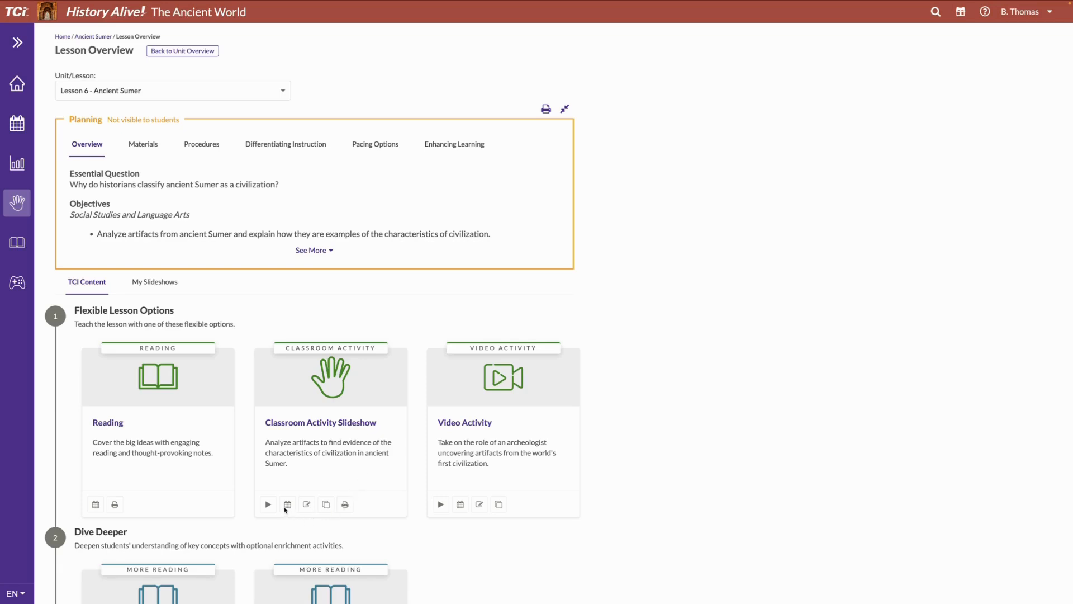
mouse_move(288, 505)
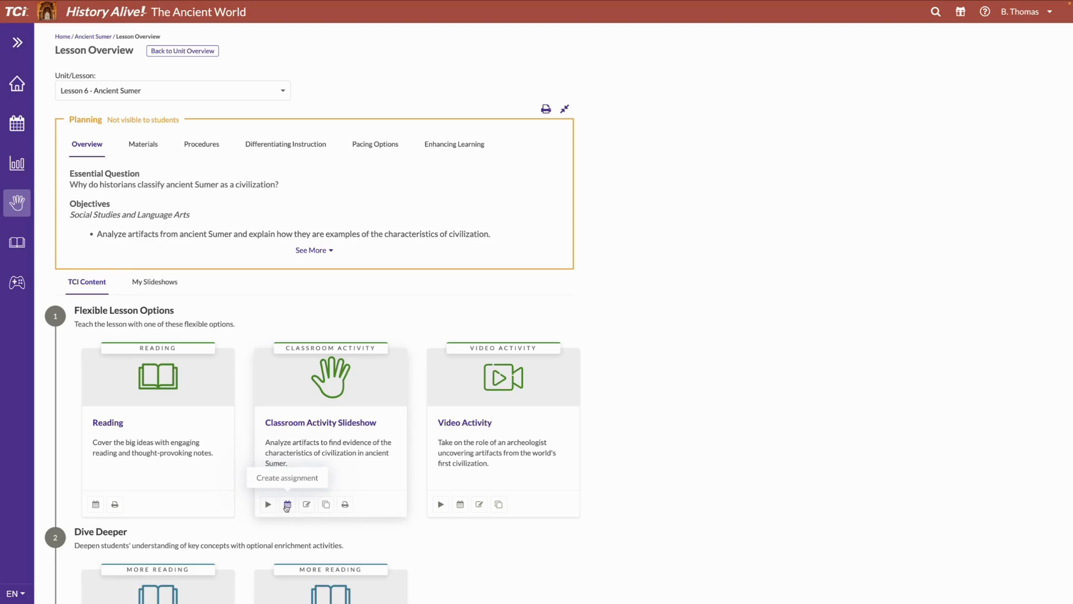
Create an assignment from the Classroom Activity Slideshow, type Classroom Activity, with all slide groups unchecked.
left_click(286, 505)
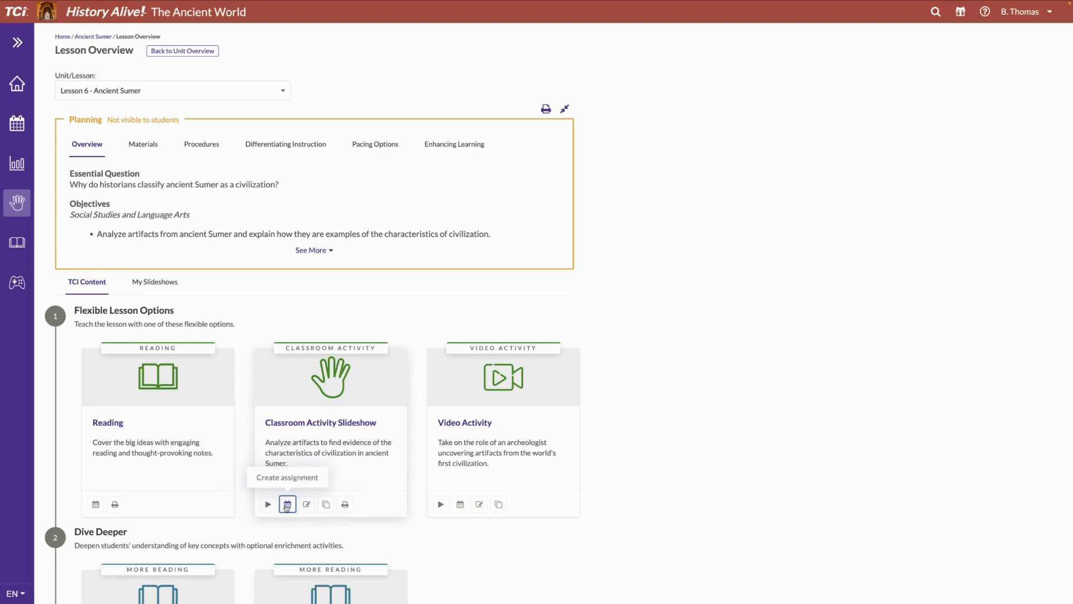
left_click(288, 505)
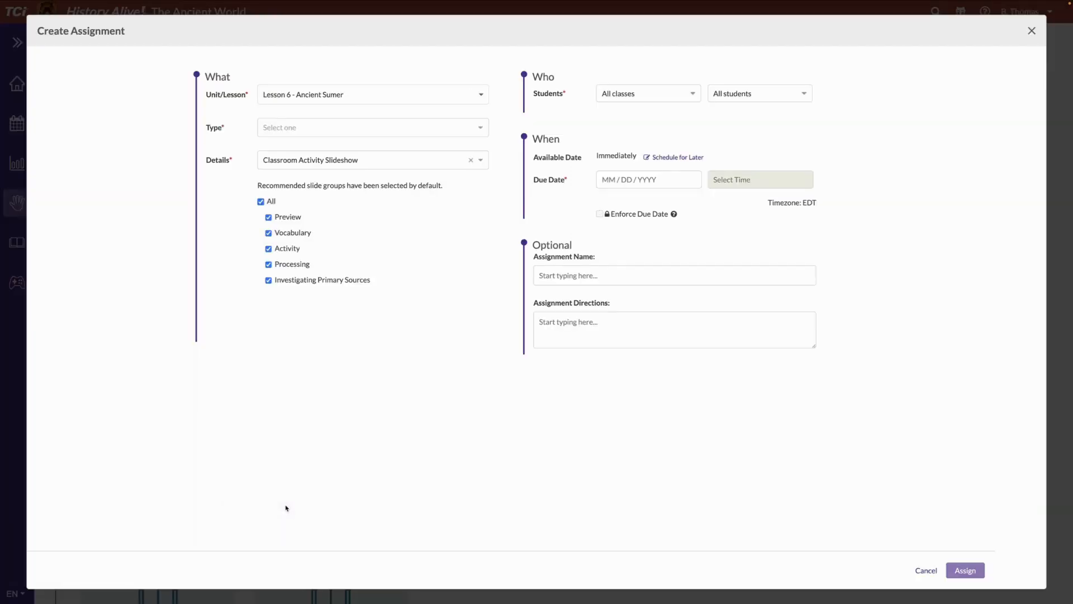
left_click(373, 127)
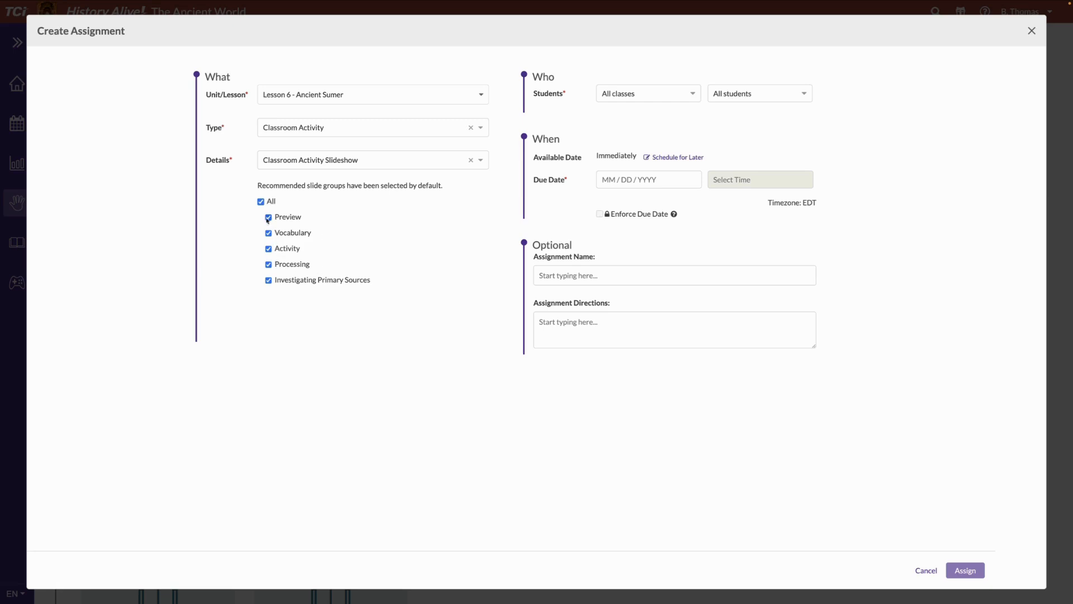
left_click(261, 202)
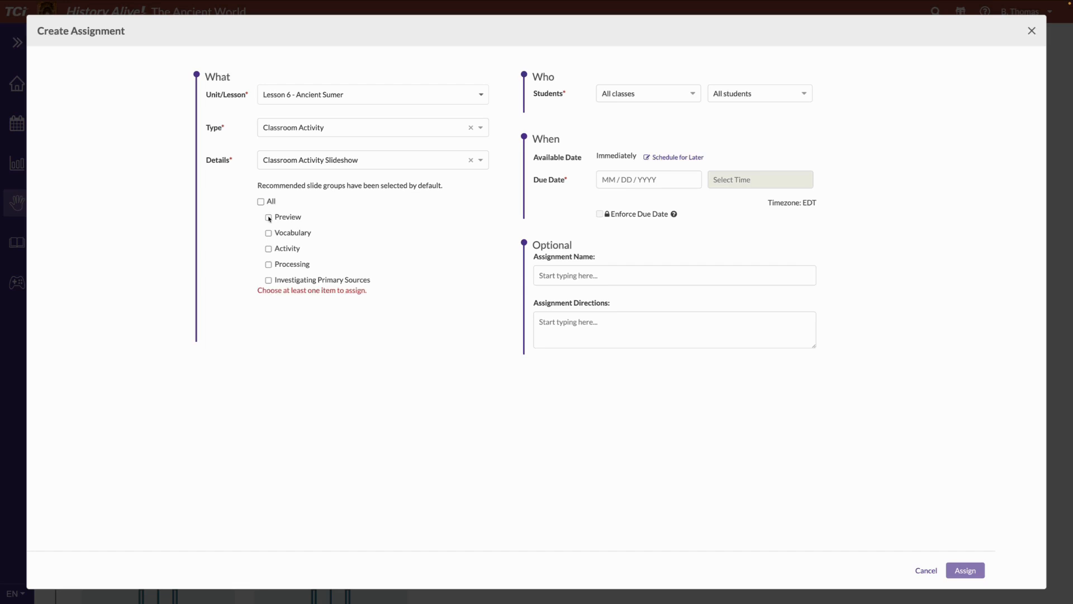